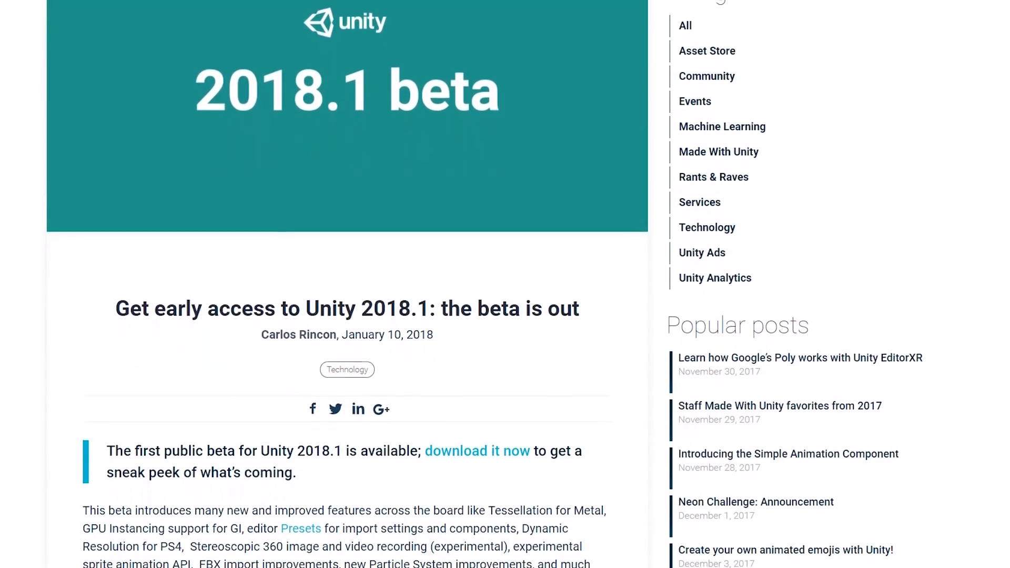
Step: Scroll through the Hellephant's Inspector components down to the shader graph asset
scroll("down", 3)
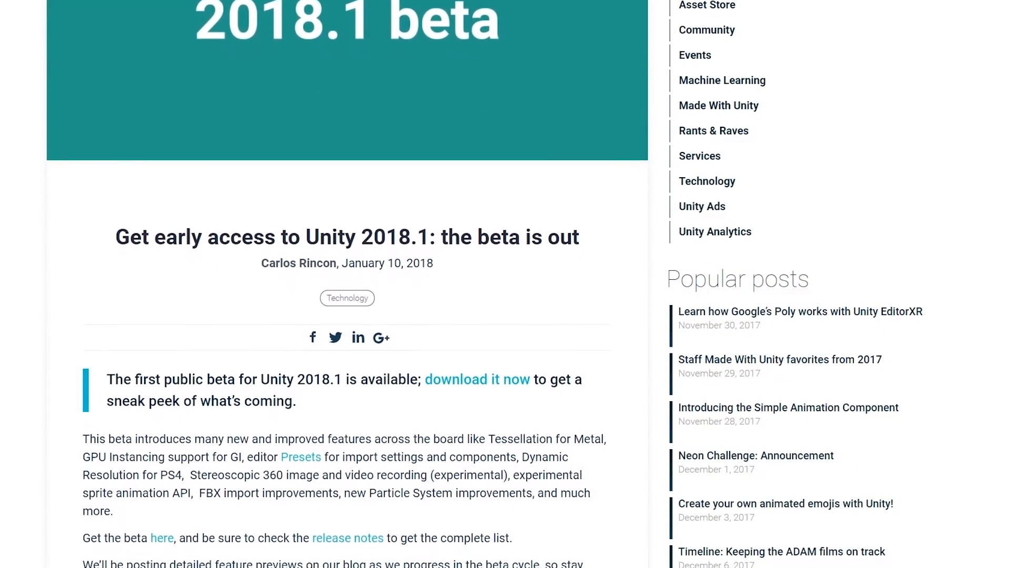
scroll("down", 3)
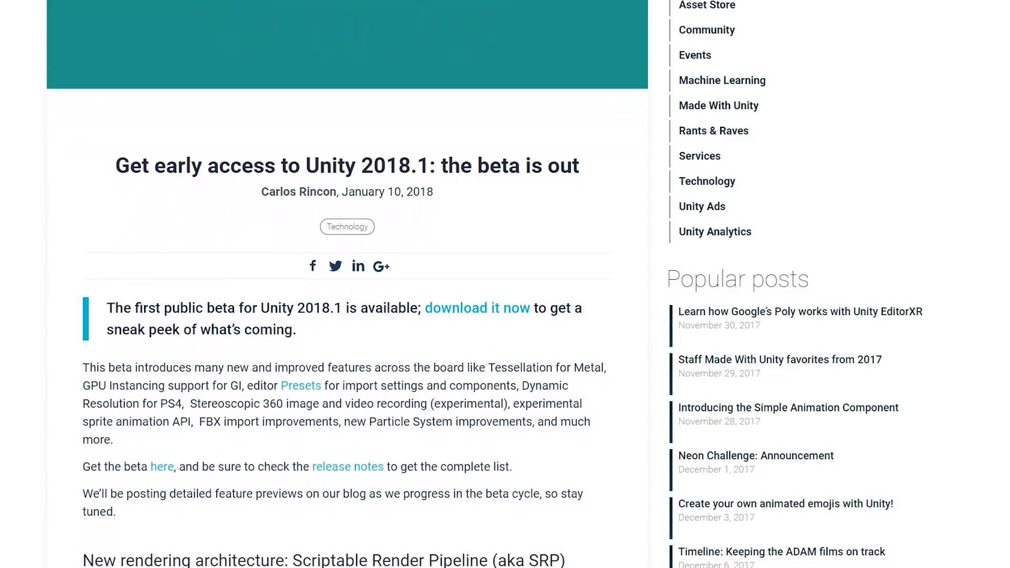
scroll("down", 3)
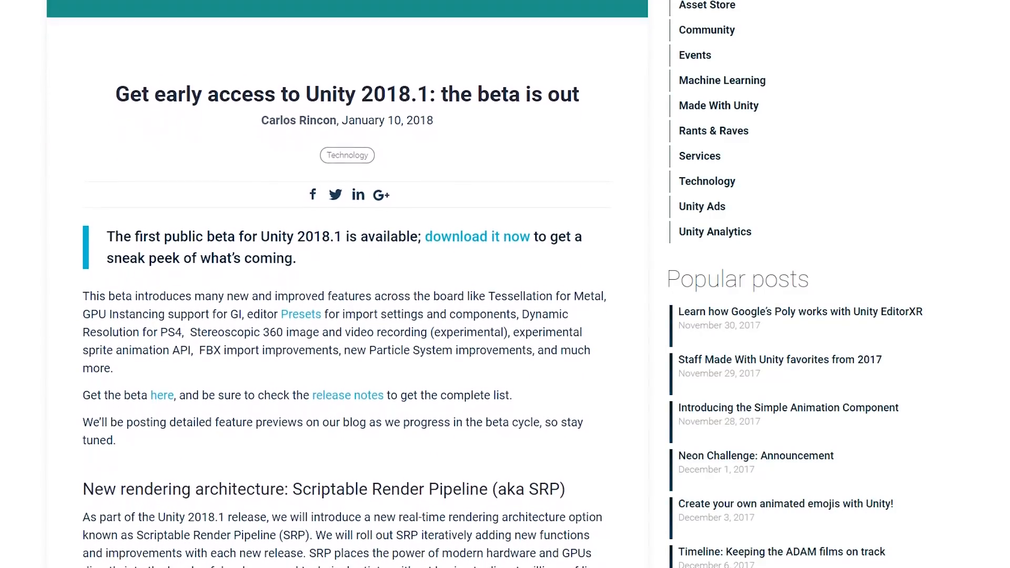
scroll("down", 3)
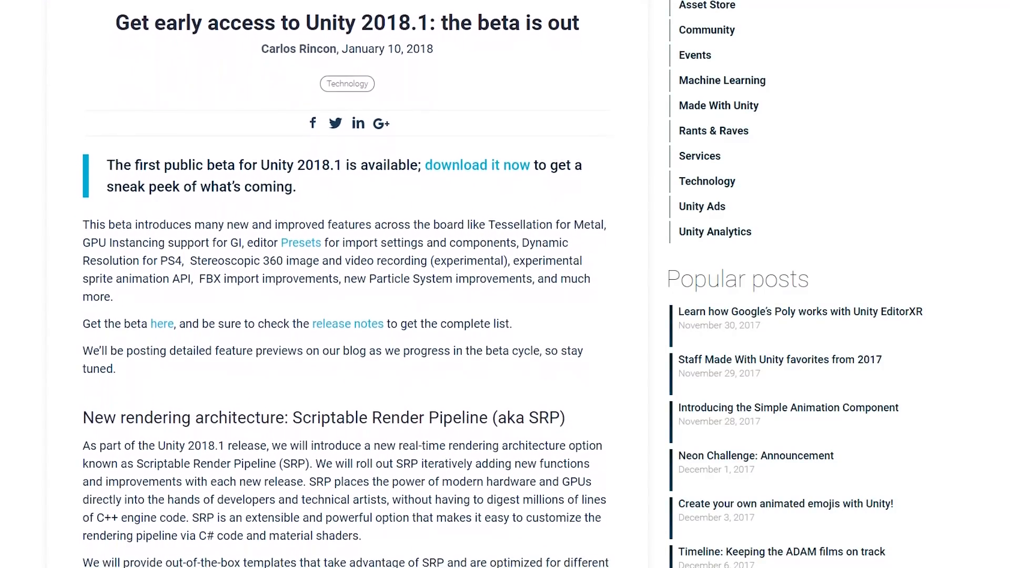
scroll("down", 3)
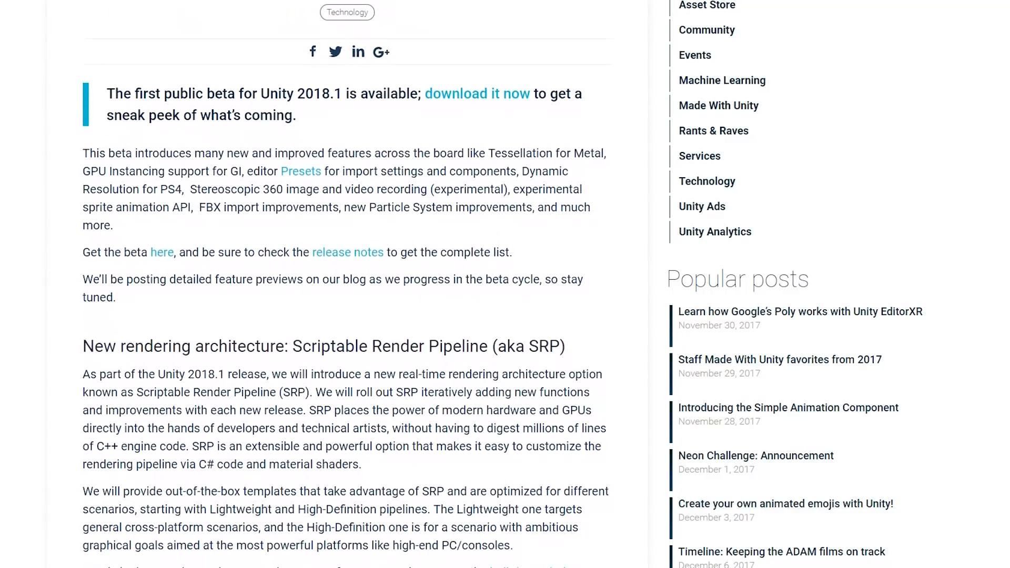
scroll("down", 3)
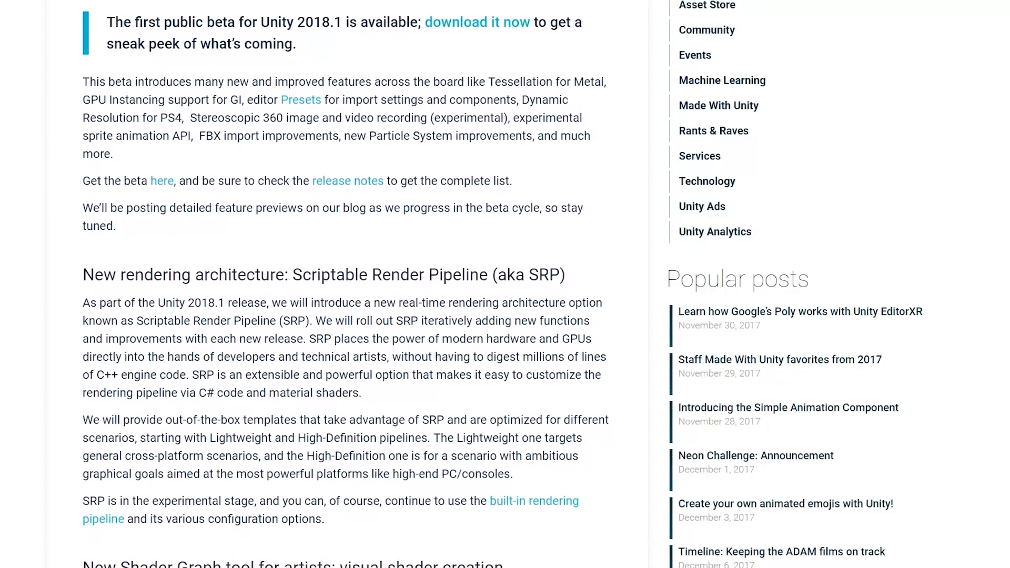
scroll("down", 3)
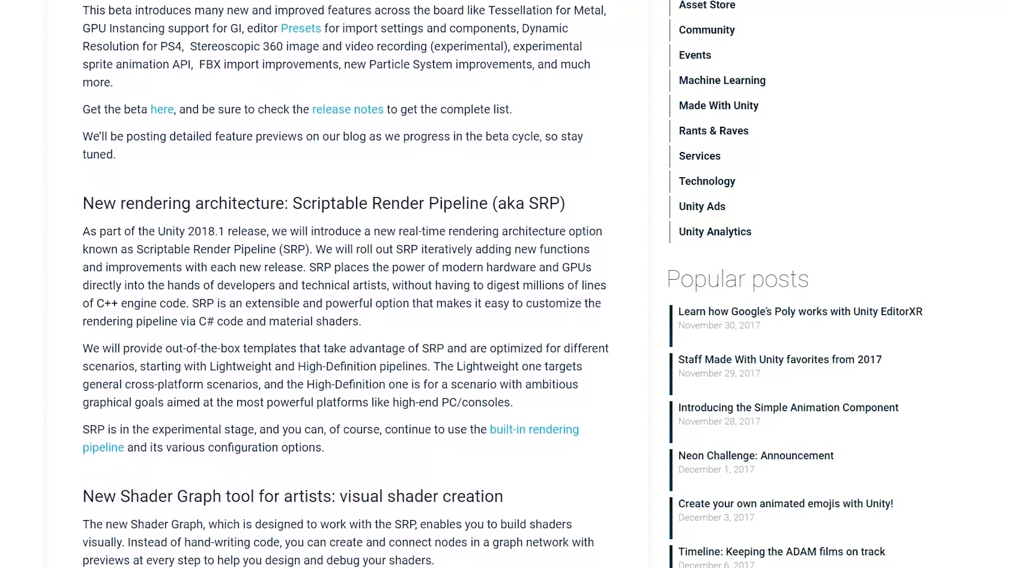
scroll("down", 3)
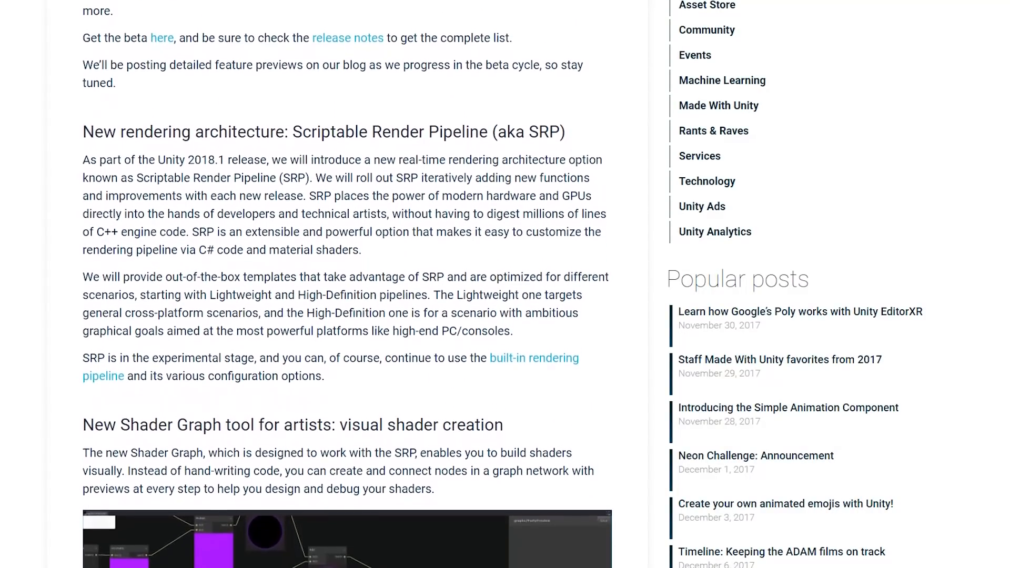
scroll("down", 3)
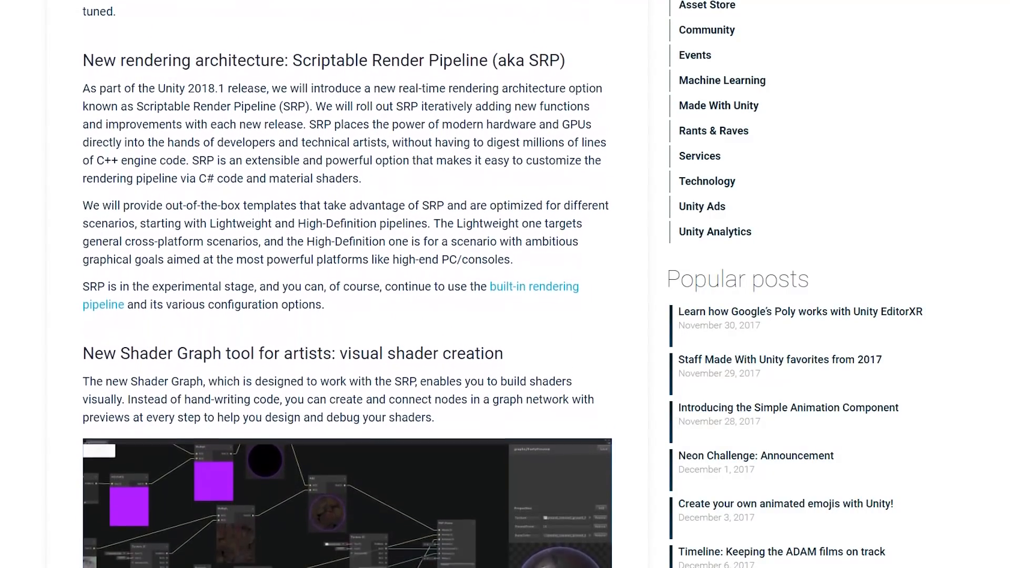
scroll("down", 3)
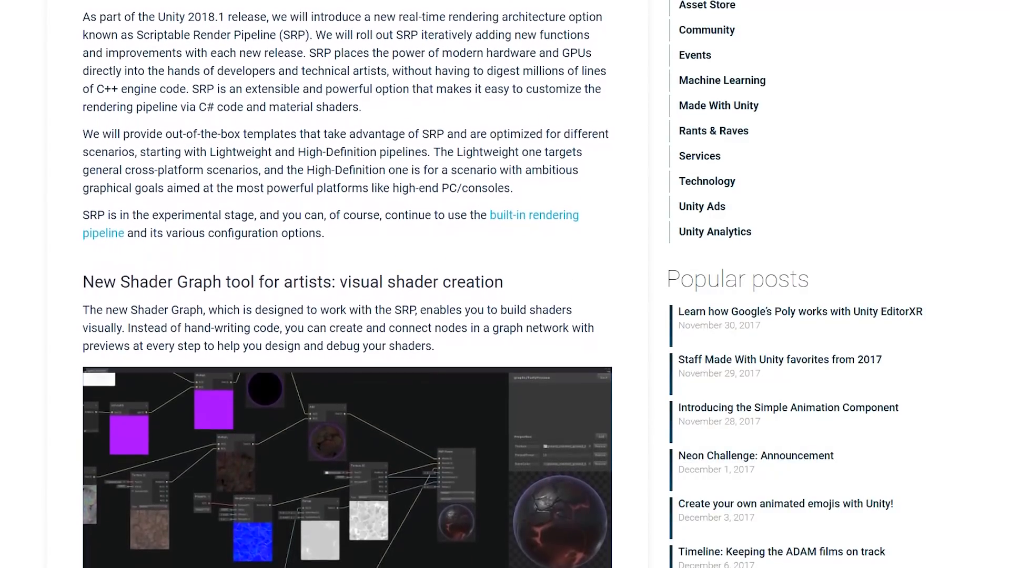
scroll("down", 3)
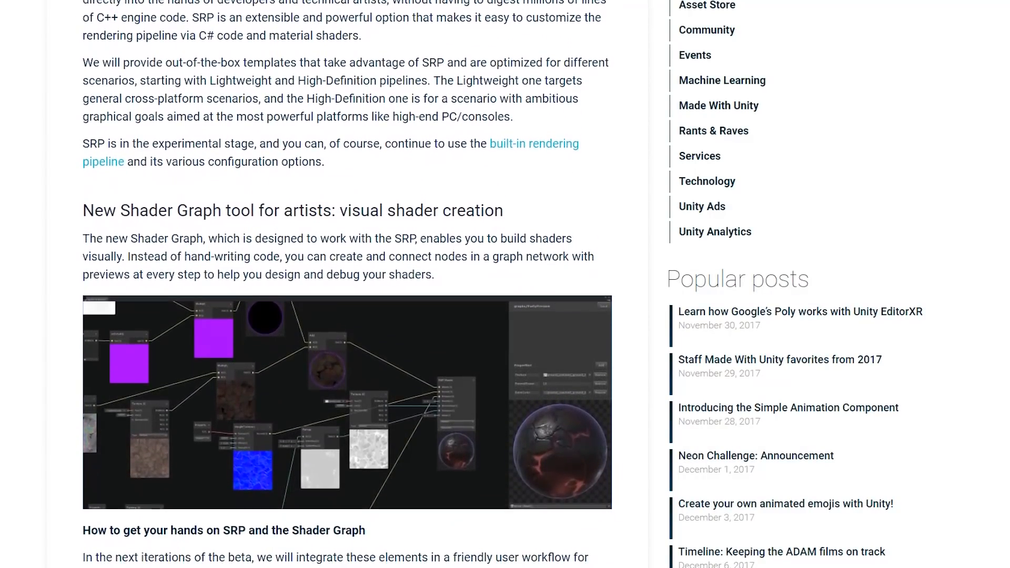
scroll("down", 3)
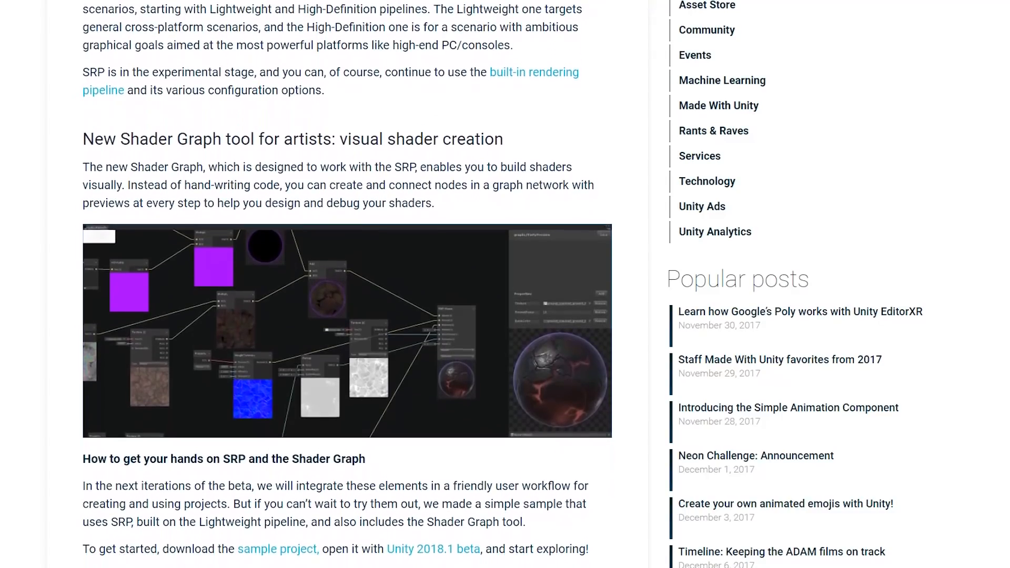
scroll("down", 3)
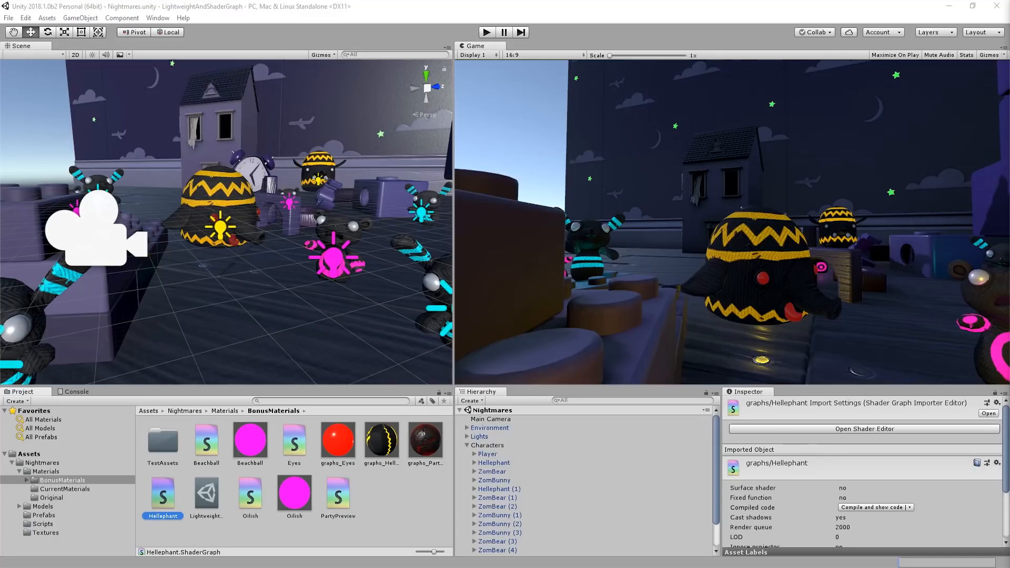
mouse_move(596, 425)
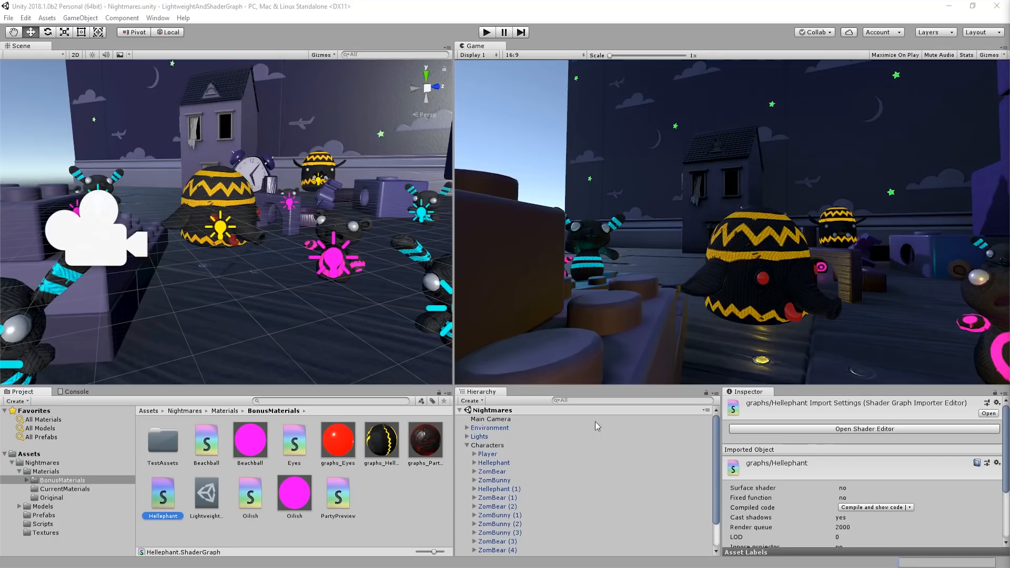
mouse_move(206, 252)
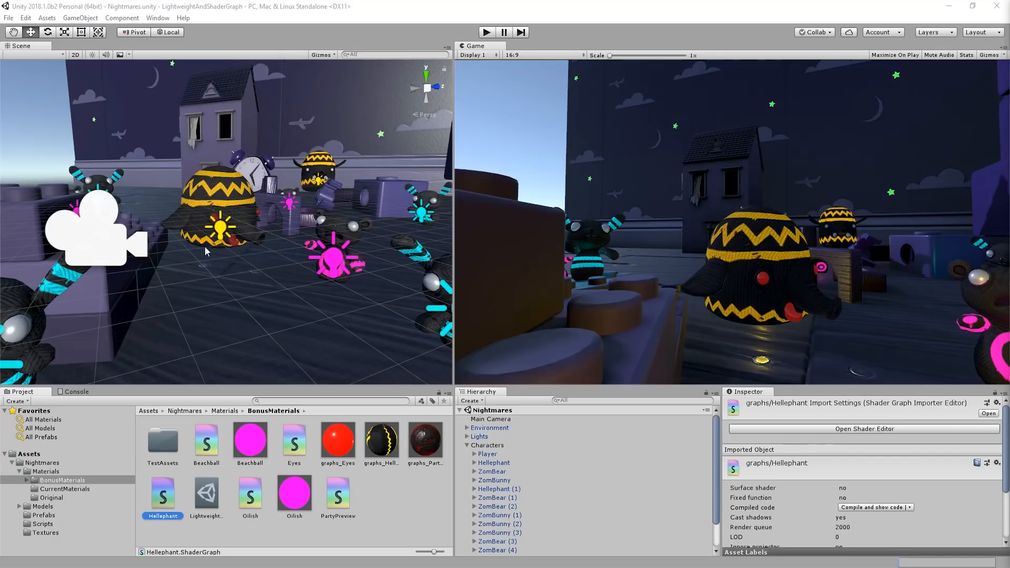
mouse_move(249, 217)
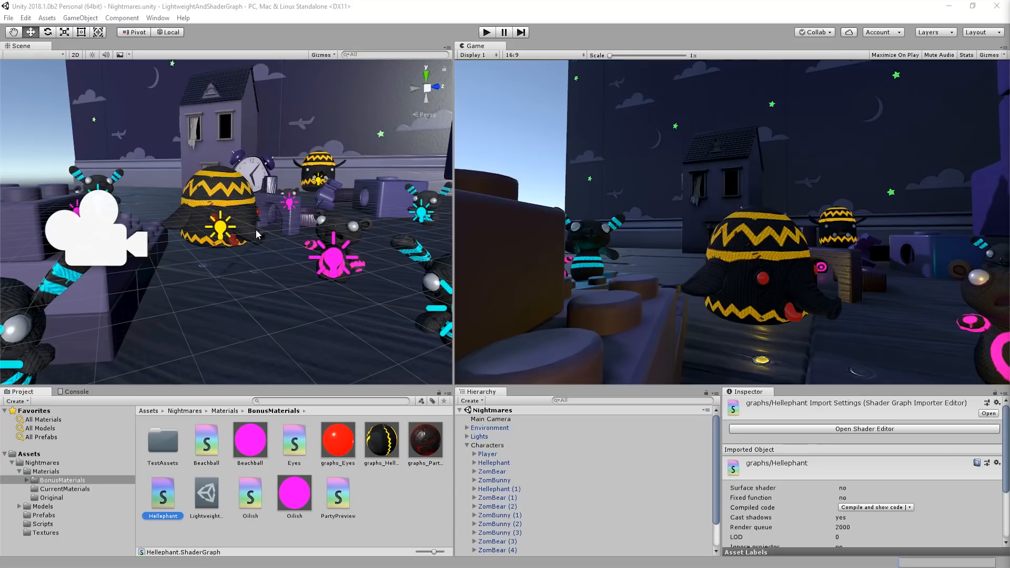
mouse_move(229, 171)
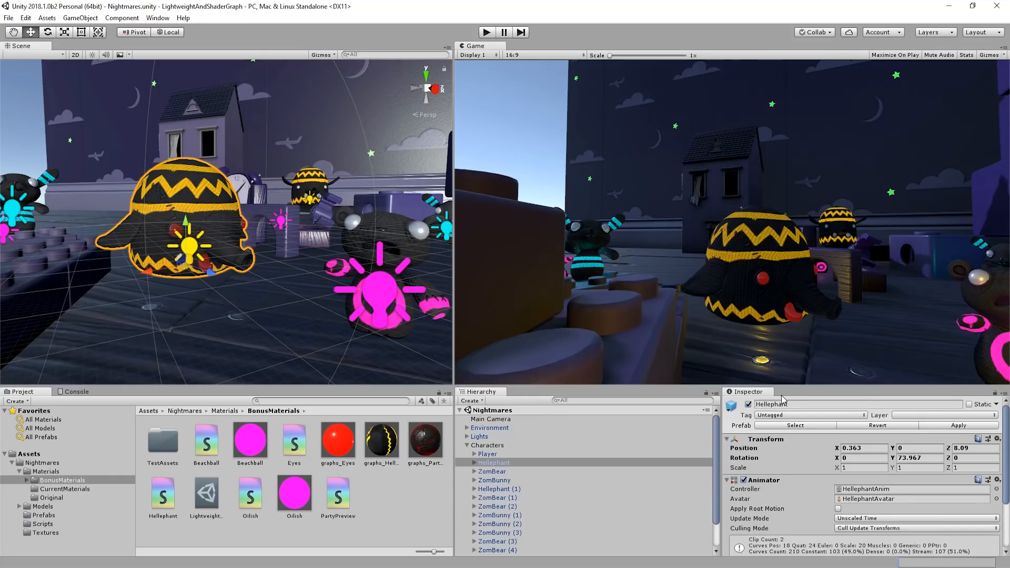
mouse_move(654, 366)
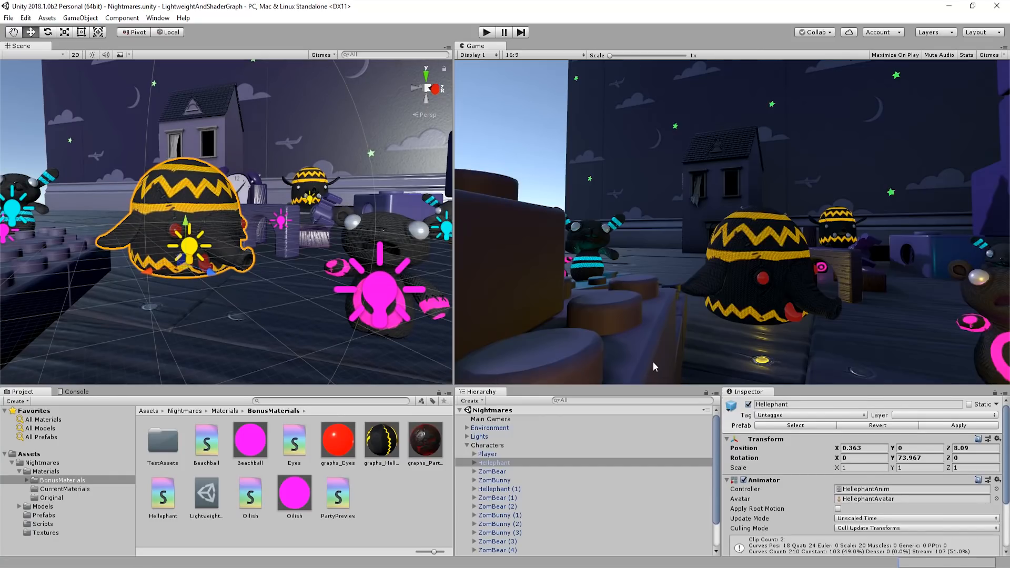
mouse_move(412, 414)
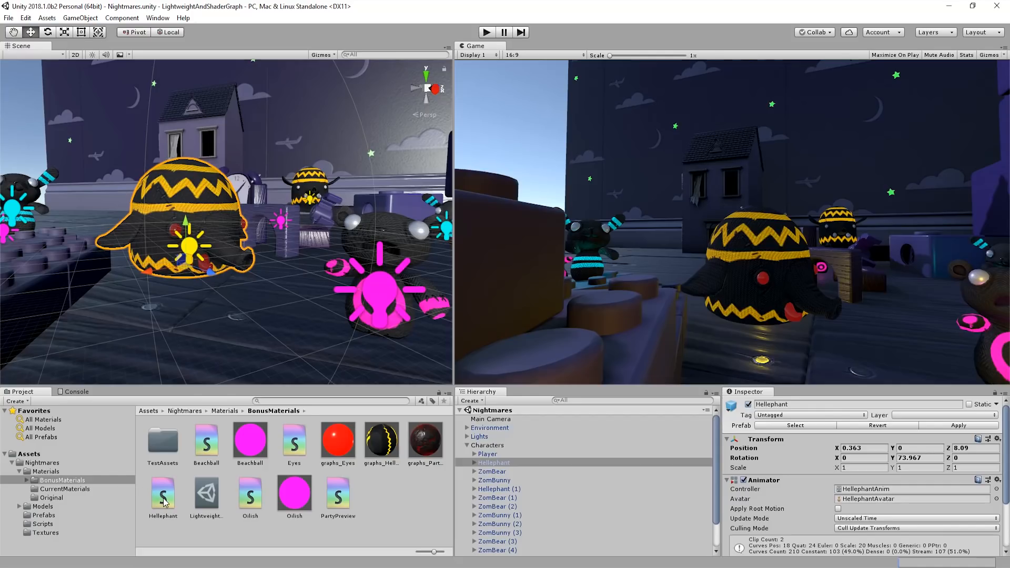
Step: Adjust the Remap node's range so the Hellephant's yellow zigzag emission glows brighter
left_click(162, 495)
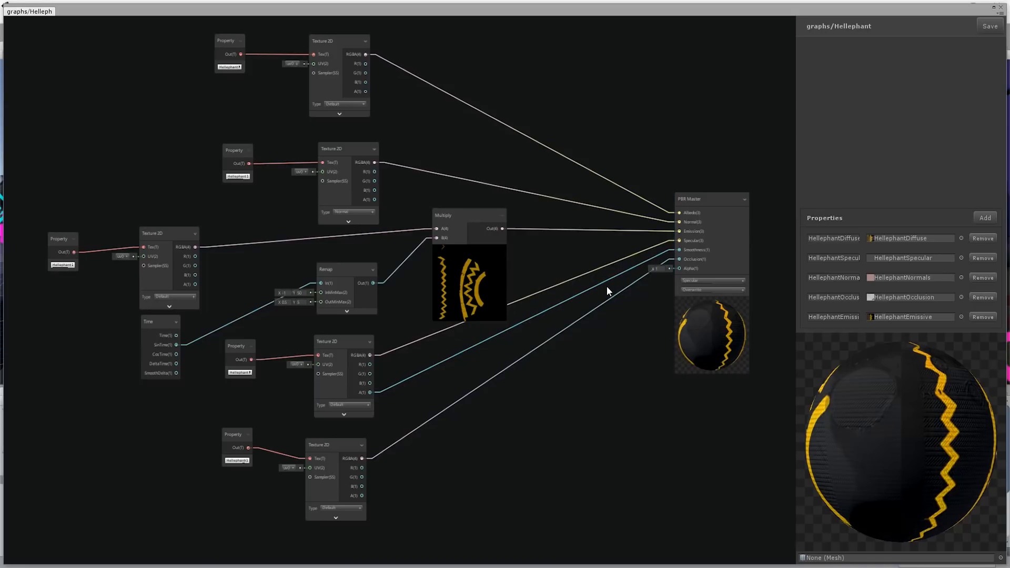
mouse_move(361, 328)
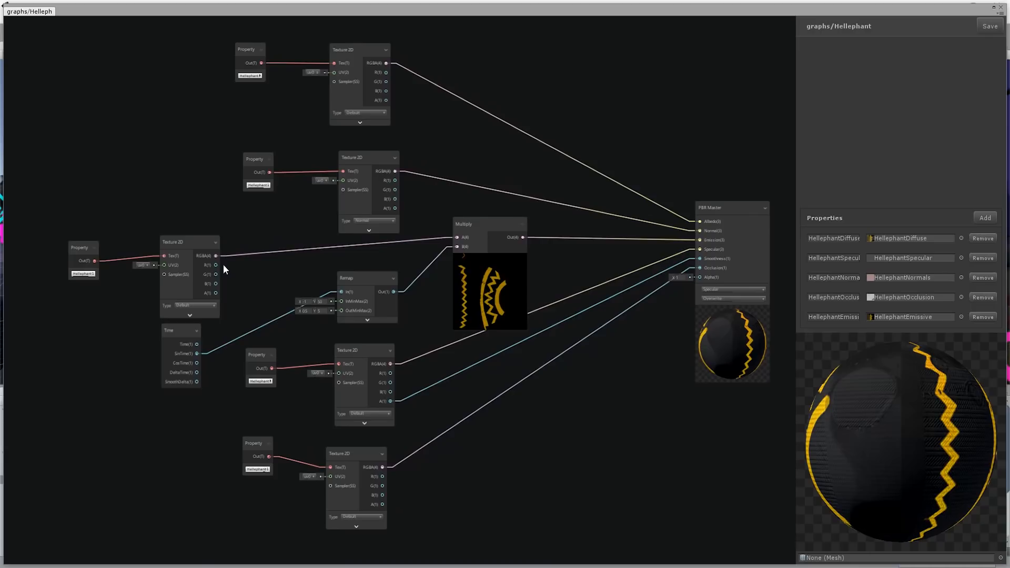
mouse_move(218, 229)
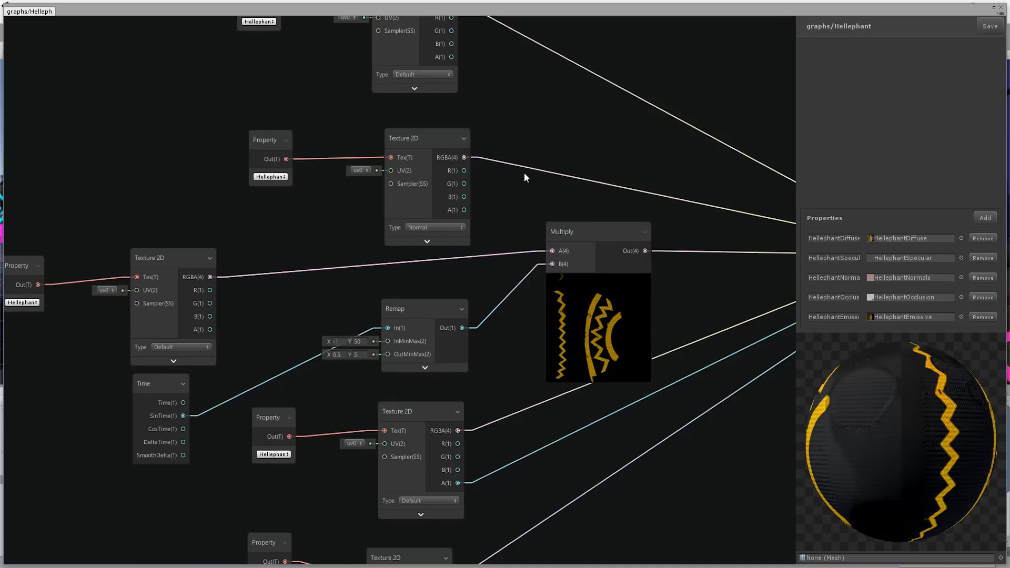
mouse_move(316, 133)
type("1")
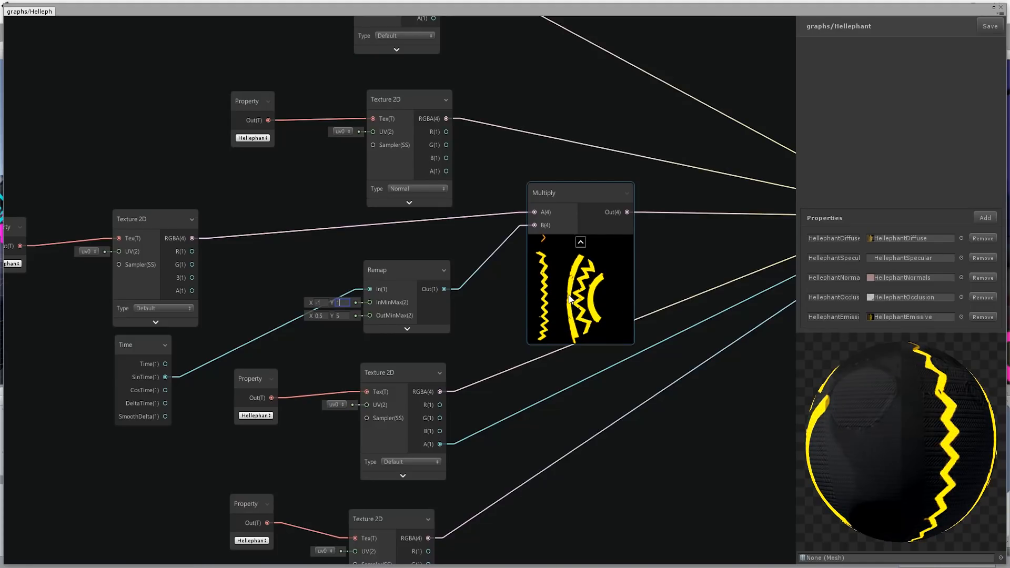
left_click(579, 242)
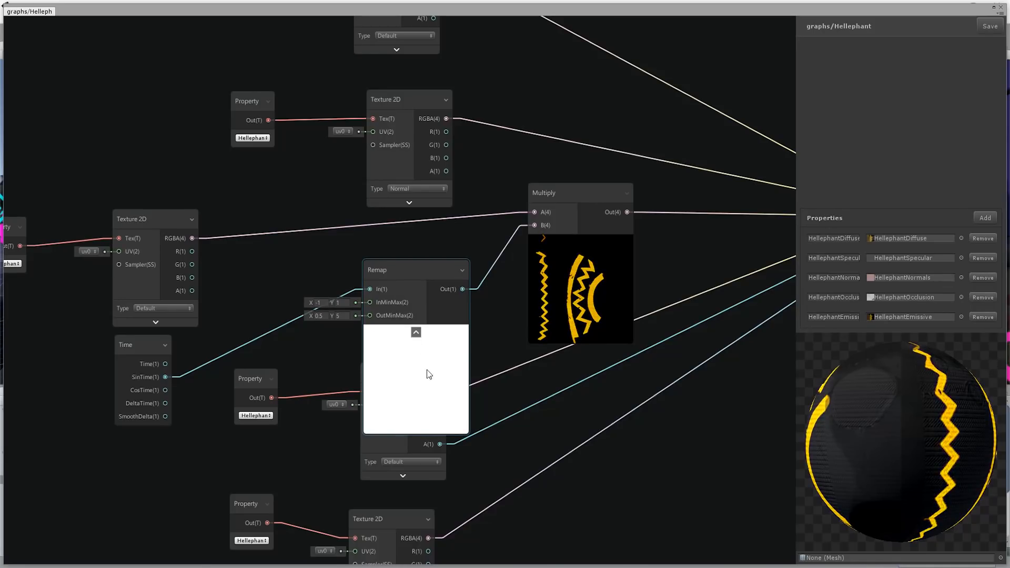
mouse_move(432, 362)
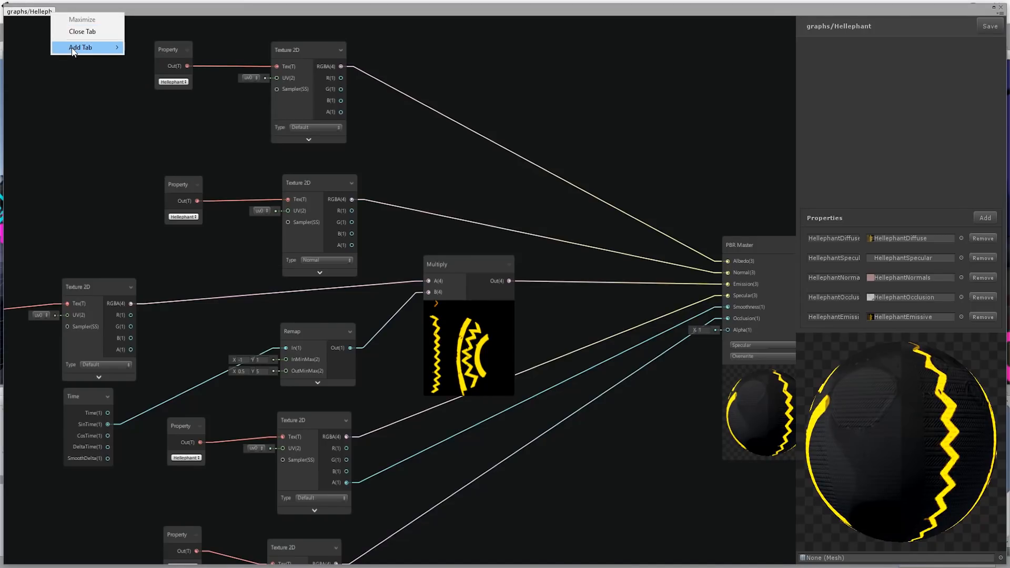
mouse_move(81, 48)
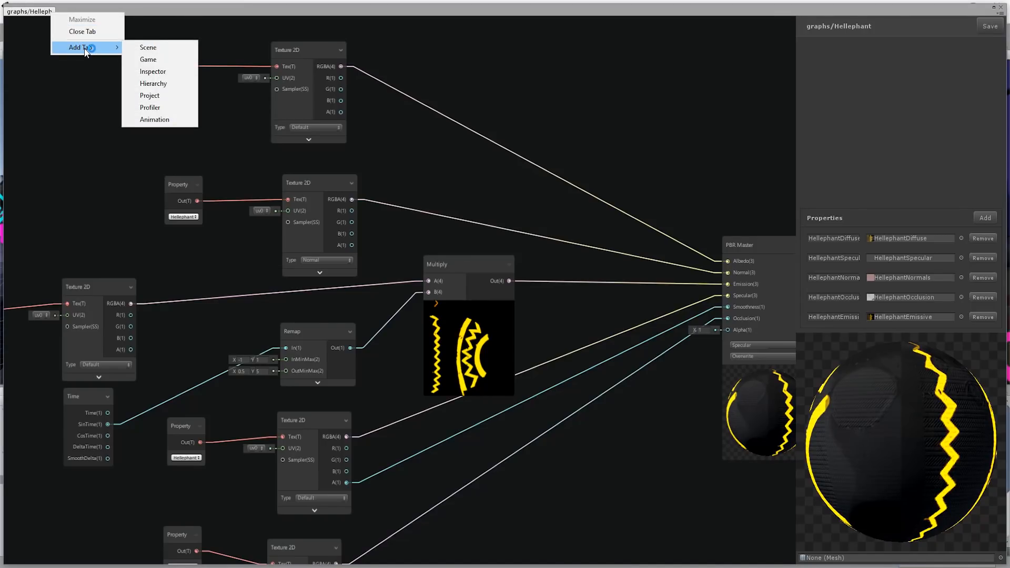
mouse_move(147, 59)
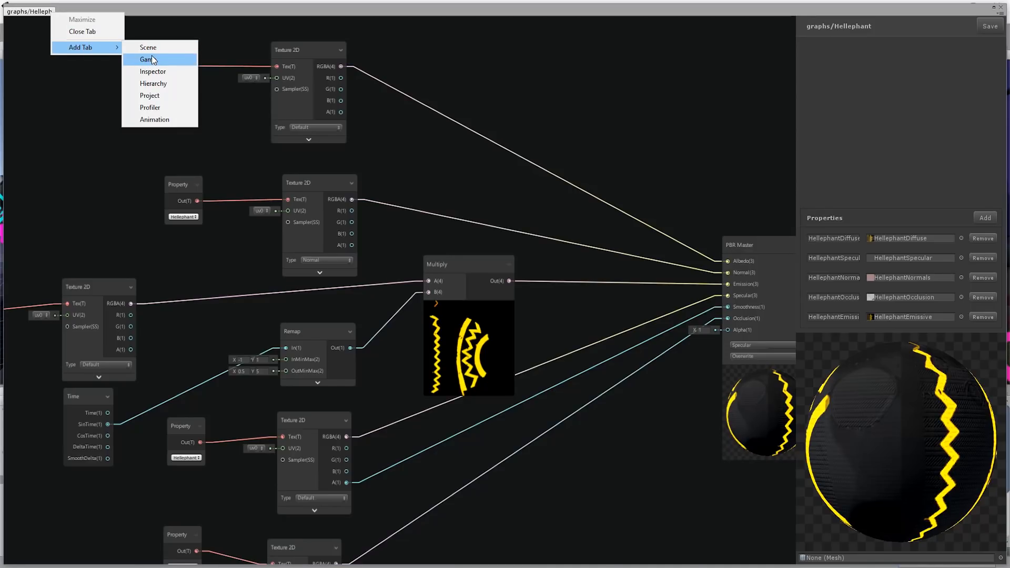
Step: Add a Game view as a tab beside the Hellephant shader graph
left_click(148, 59)
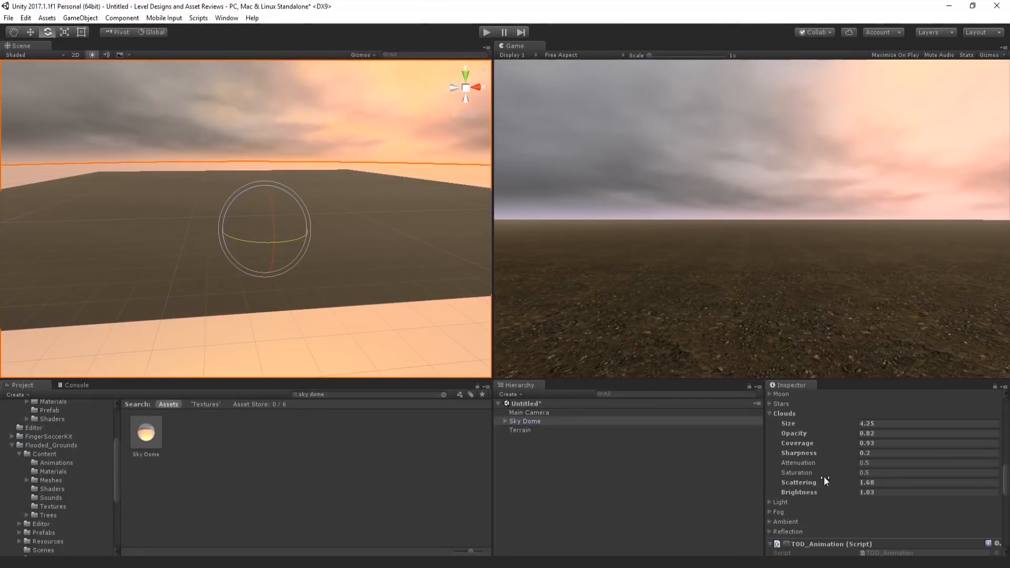
Step: Place the Ocean PBR water mesh among the rocks and run the scene in play mode
left_click(519, 430)
type("ocea")
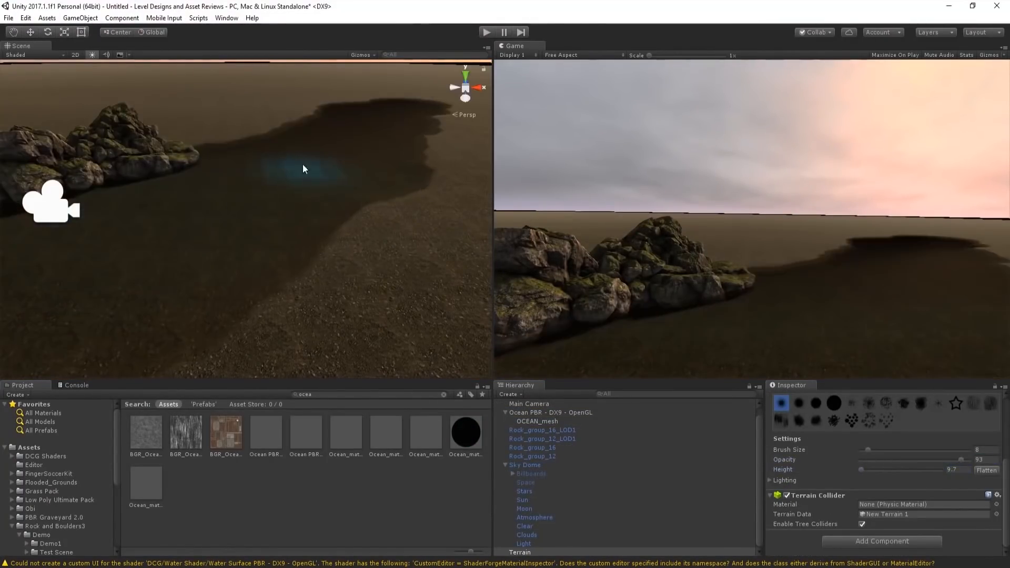
left_click(536, 429)
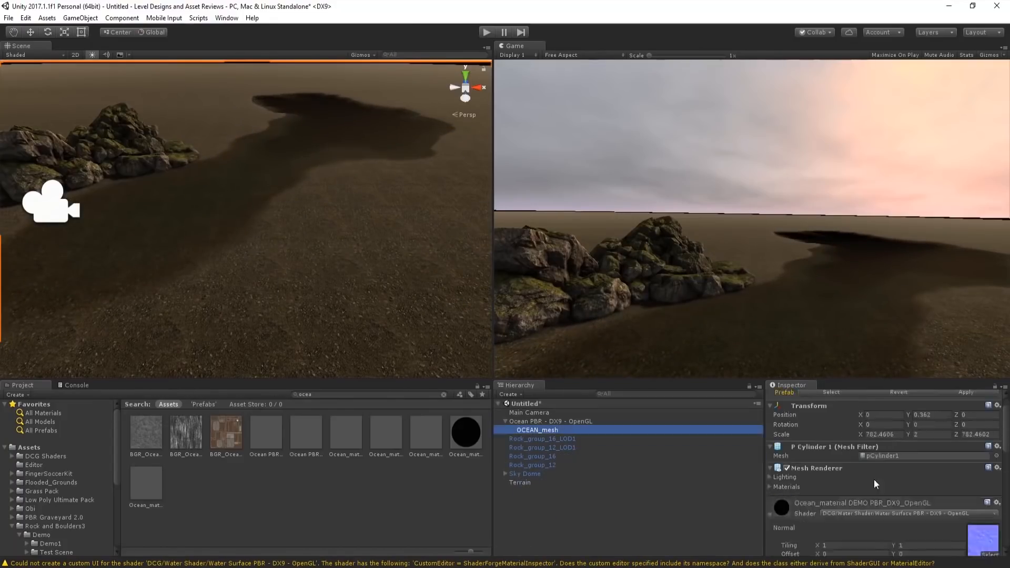
left_click(524, 474)
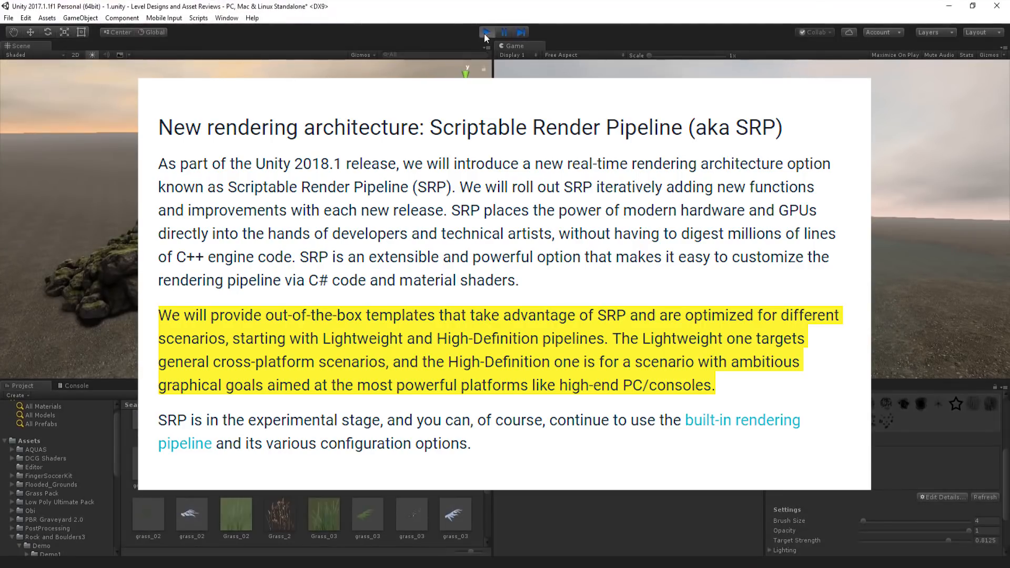
left_click(486, 32)
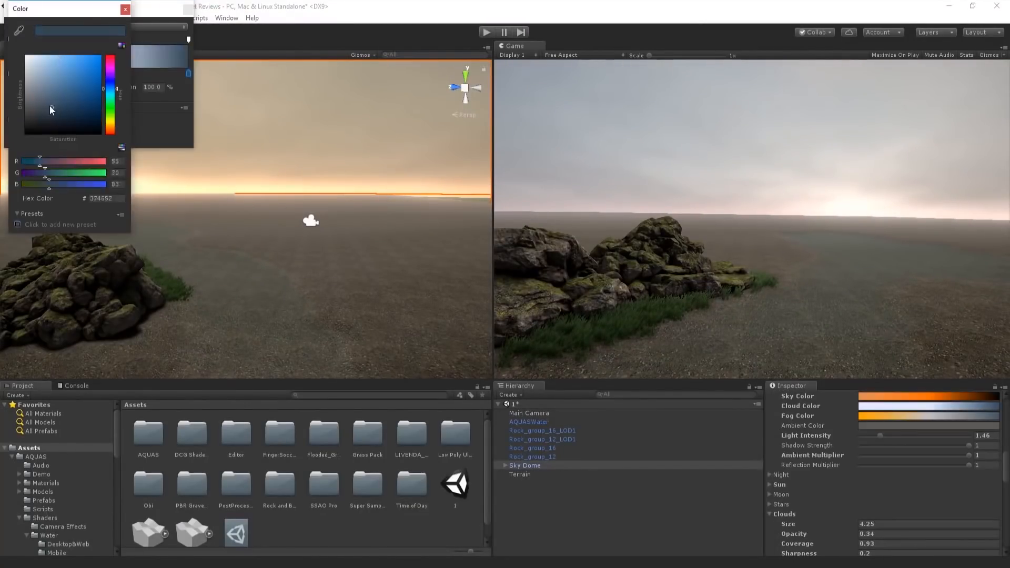
Step: Set the sky to dark blue, tint the AQUAS water teal and place the Prop_Boat_A rowboat by the shore
left_click(125, 9)
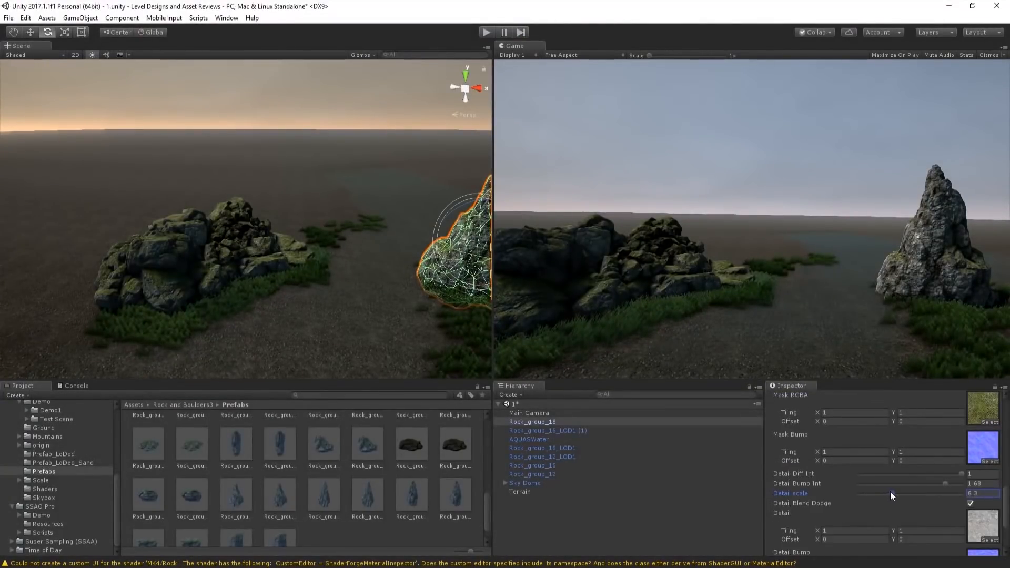
left_click(520, 492)
type("boat")
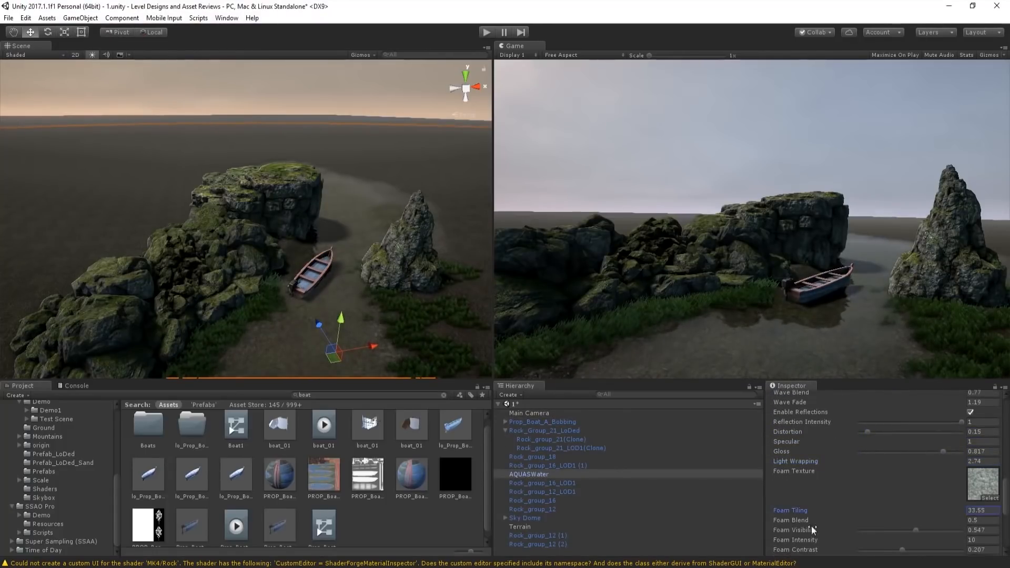
left_click(535, 431)
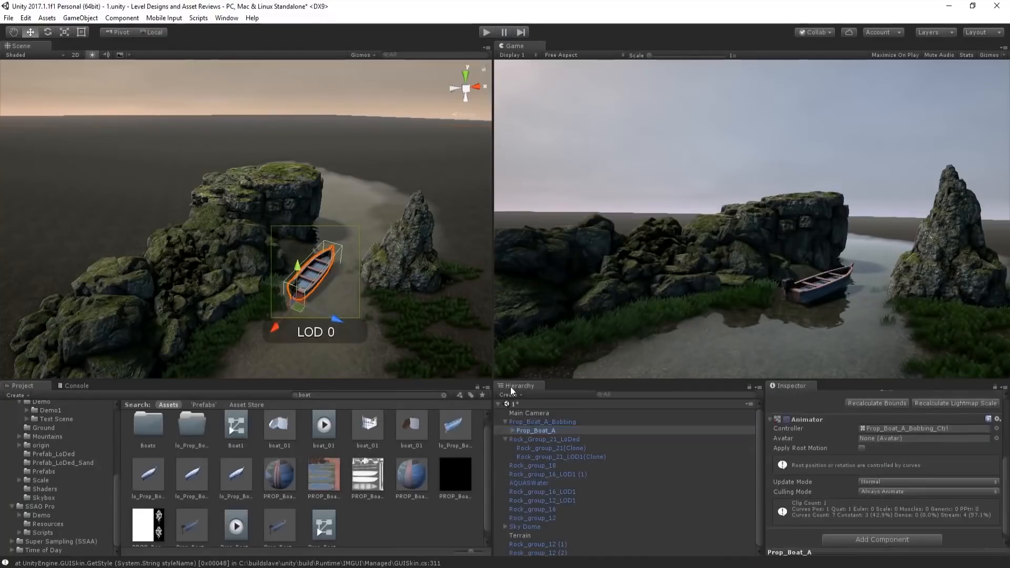
left_click(528, 474)
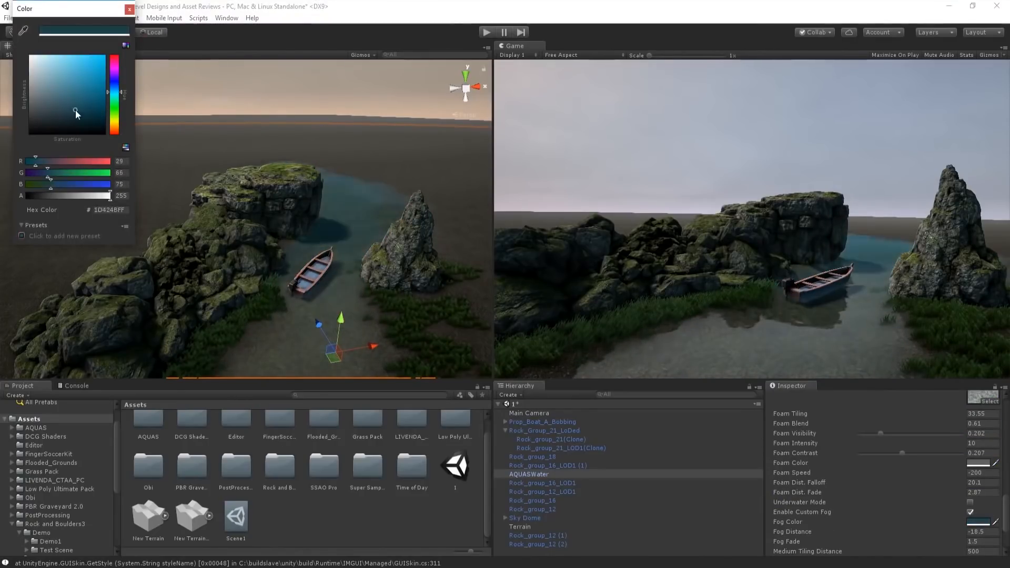
left_click(129, 9)
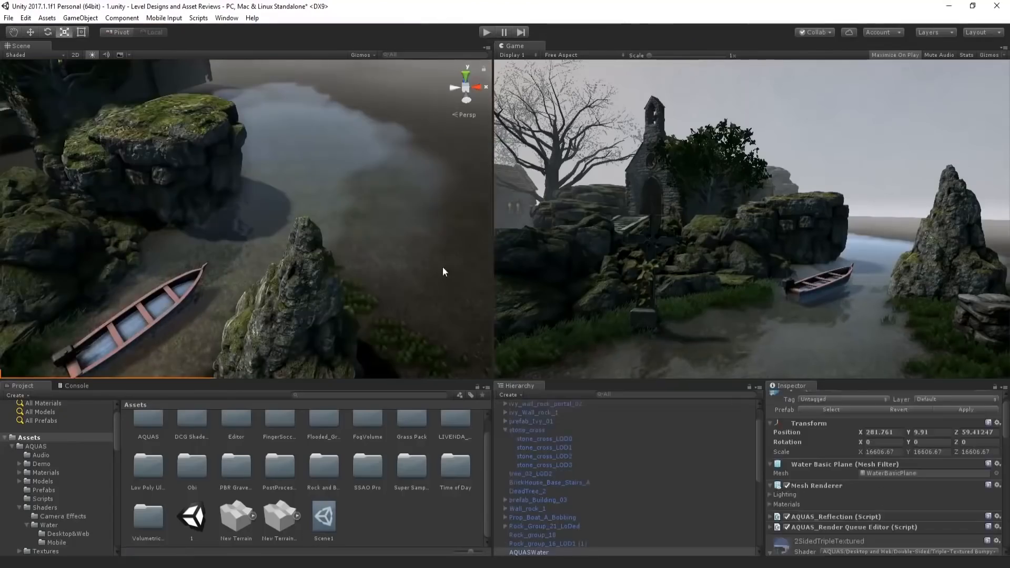
Step: Place the sword and death_statue prefabs among the rocks near the boat and cliff
left_click(80, 18)
type("rock")
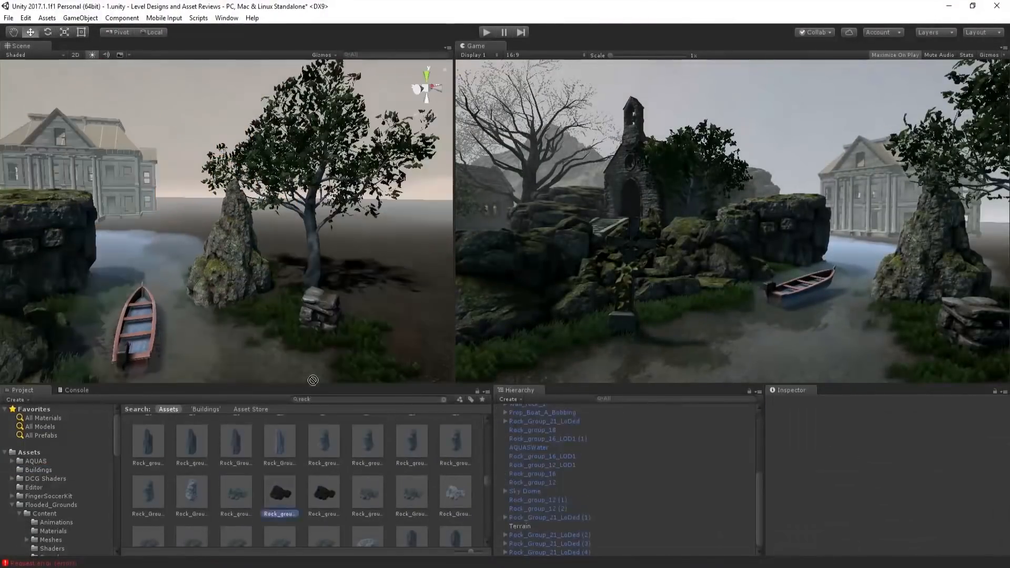
left_click(37, 469)
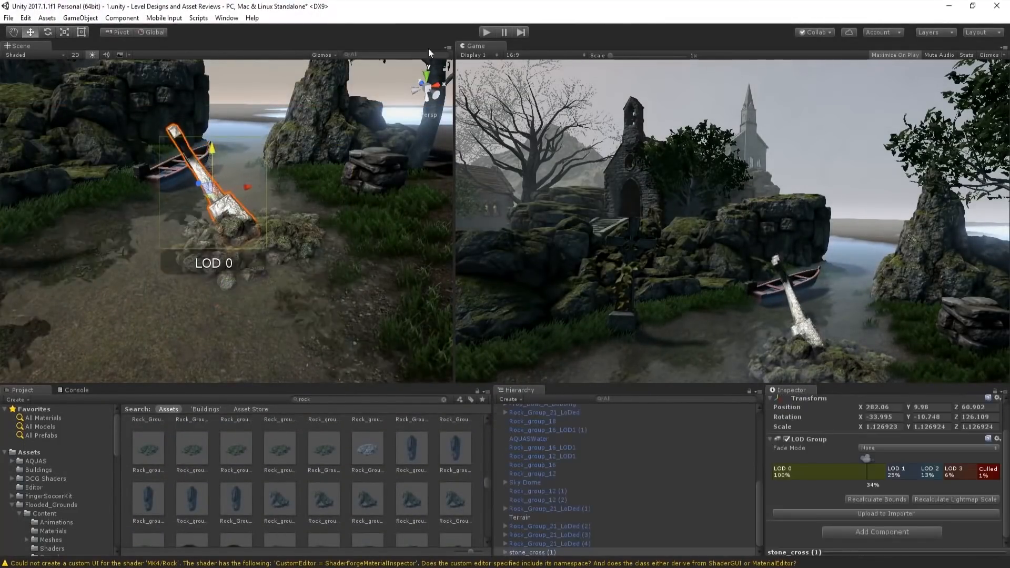
left_click(546, 417)
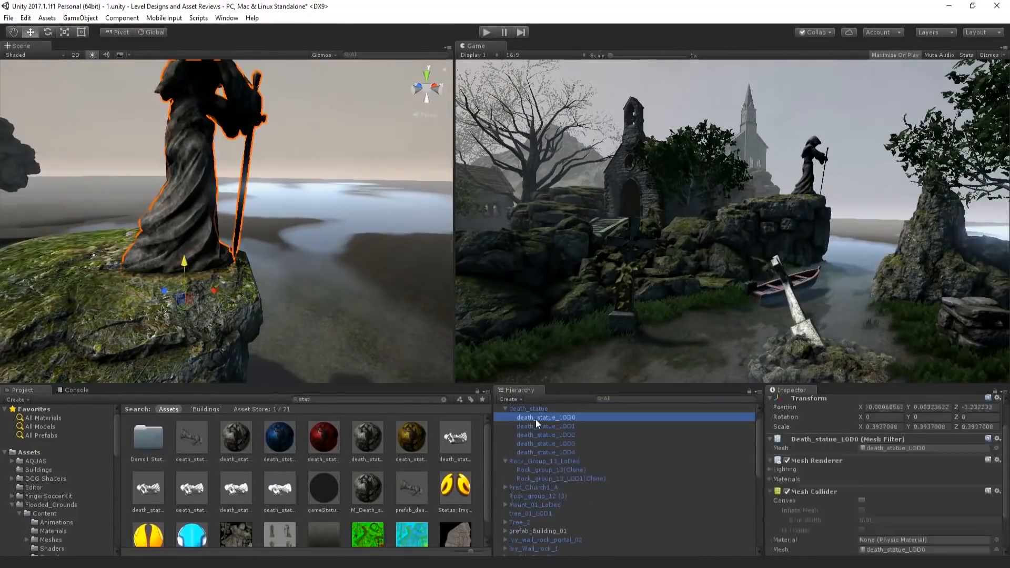